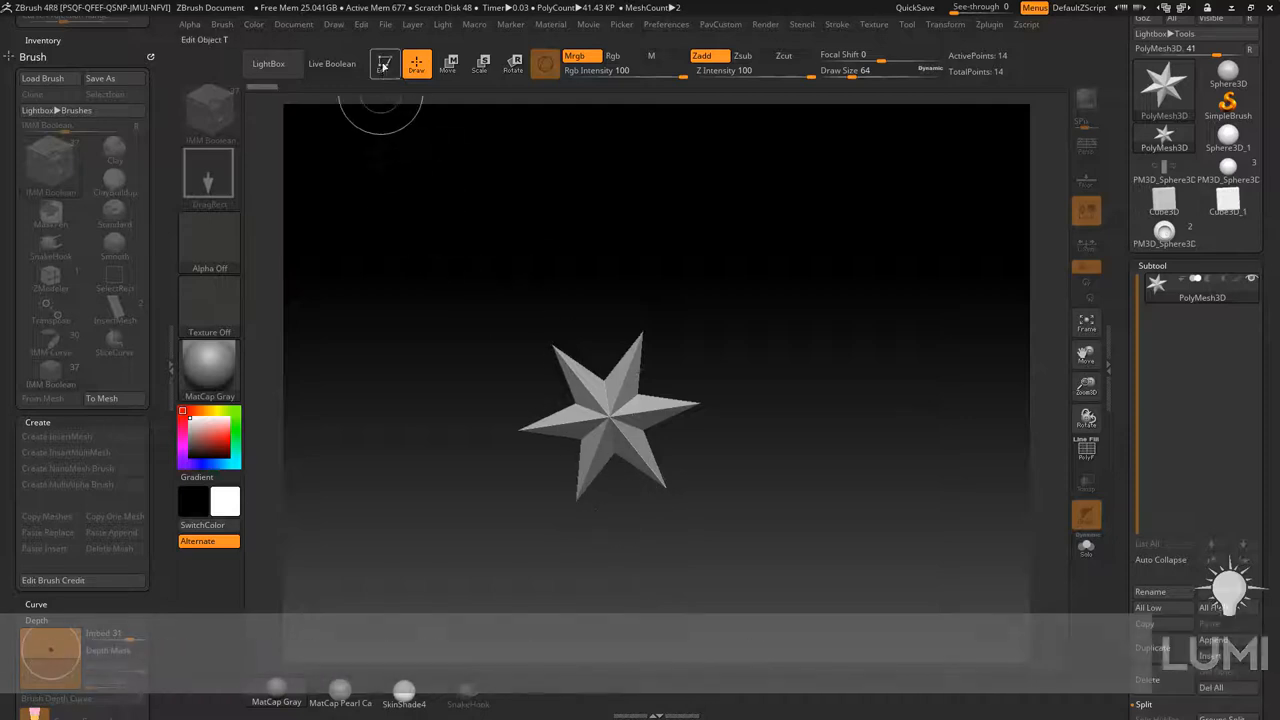
Load the IMM Boolean brush so its teal-and-magenta ringed insert mesh replaces the star.
{"action": "left_click", "coordinate": [674, 104]}
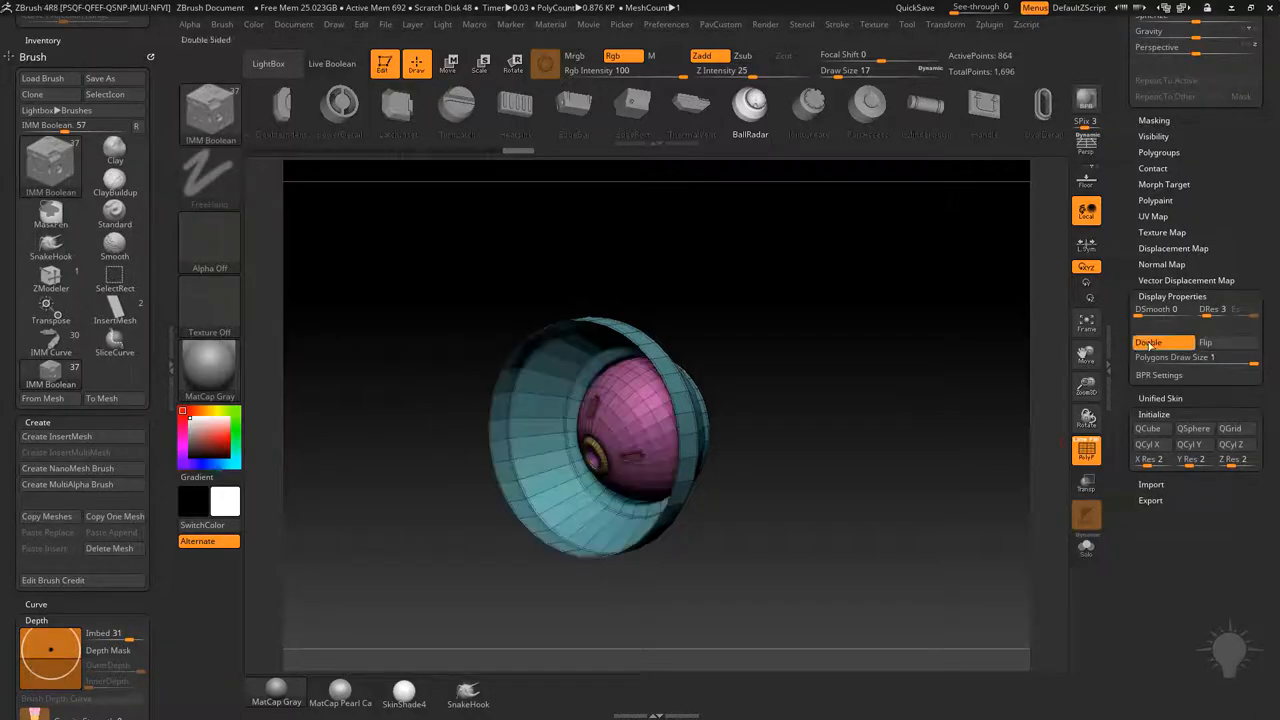
Orbit the ringed insert mesh to view it head-on and from the side.
{"action": "left_click_drag", "start_coordinate": [600, 430], "coordinate": [556, 480]}
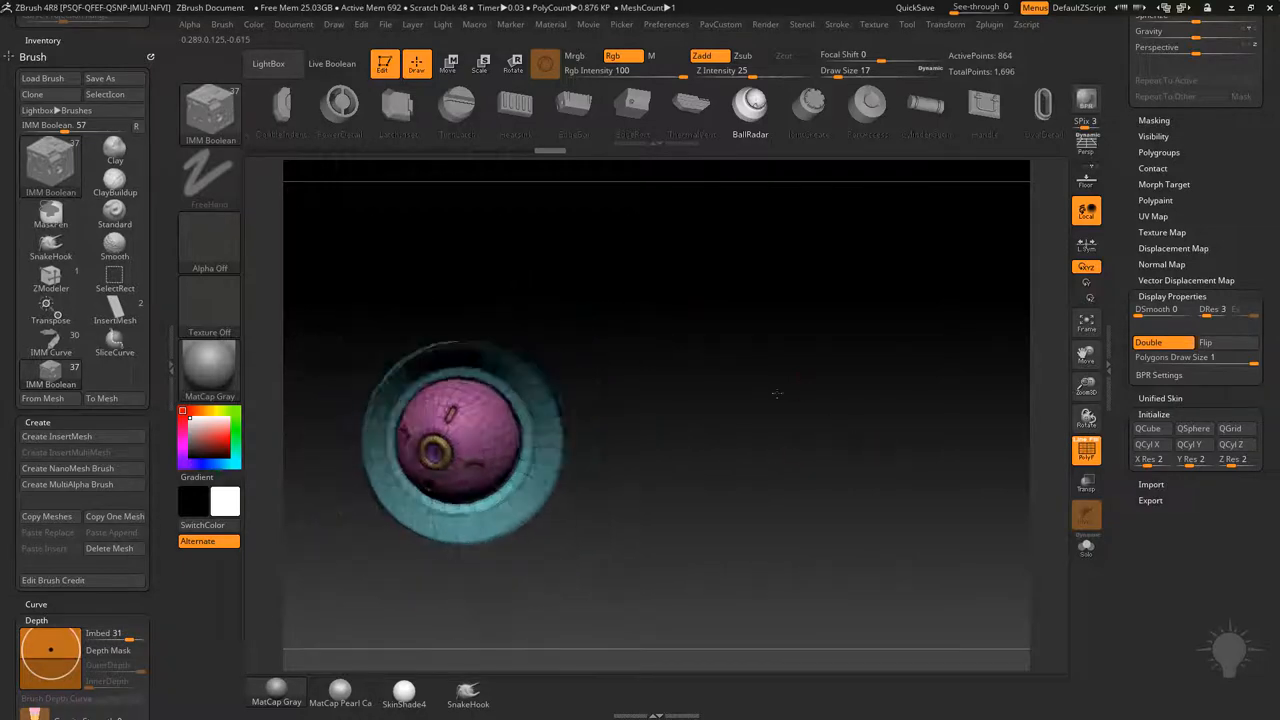
{"action": "left_click_drag", "start_coordinate": [460, 440], "coordinate": [736, 374]}
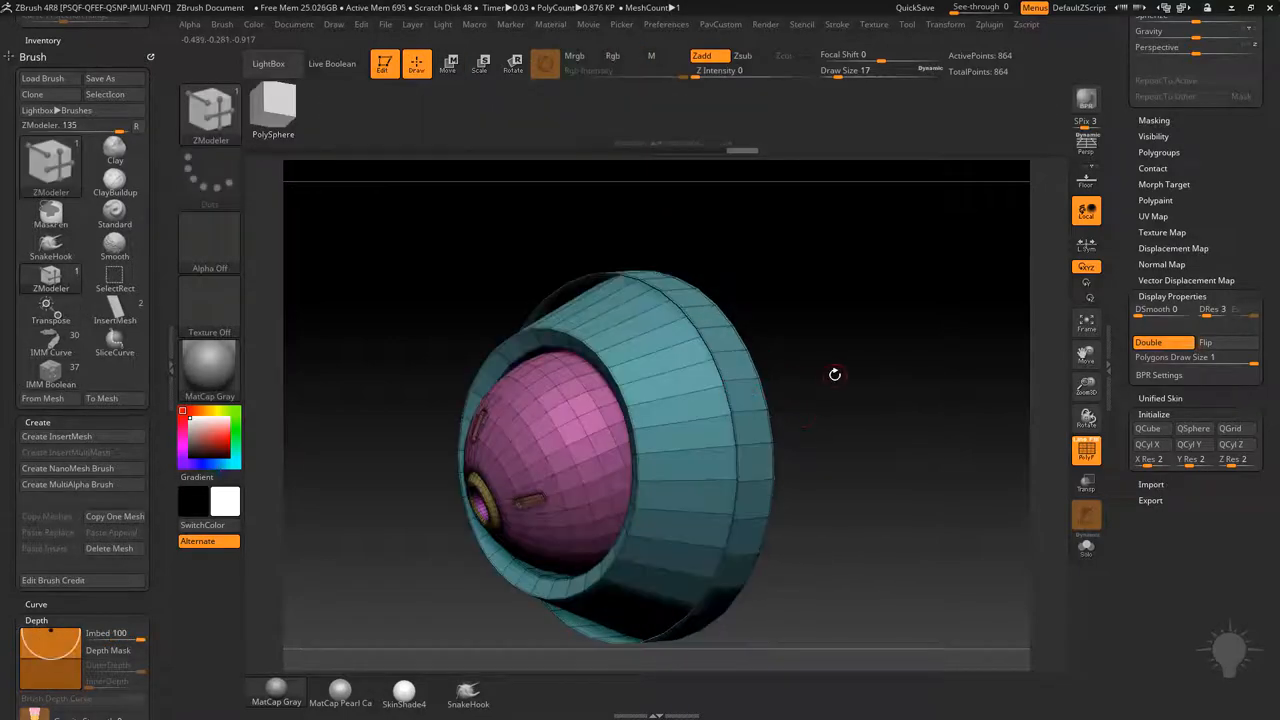
Apply a ZModeler edge action to the rim loop and drag it outward into a wide flared border.
{"action": "left_click_drag", "start_coordinate": [836, 376], "coordinate": [816, 356]}
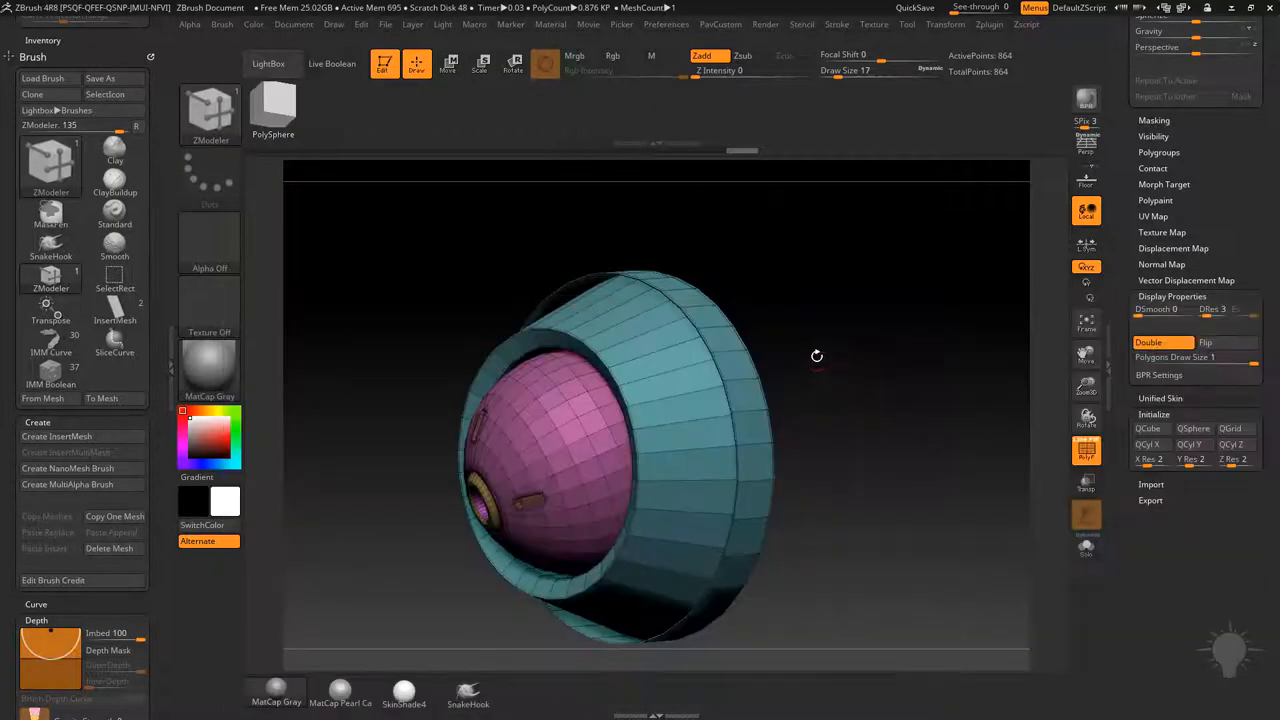
{"action": "left_click", "coordinate": [816, 356]}
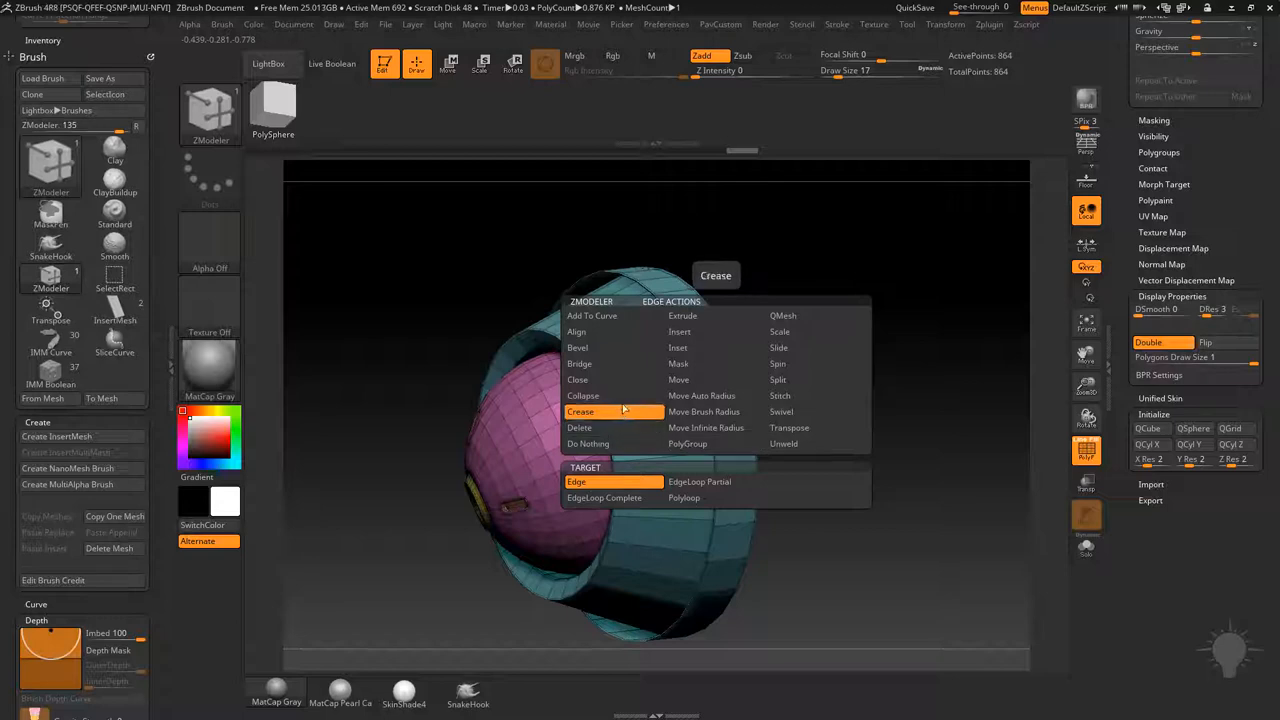
{"action": "left_click", "coordinate": [582, 412]}
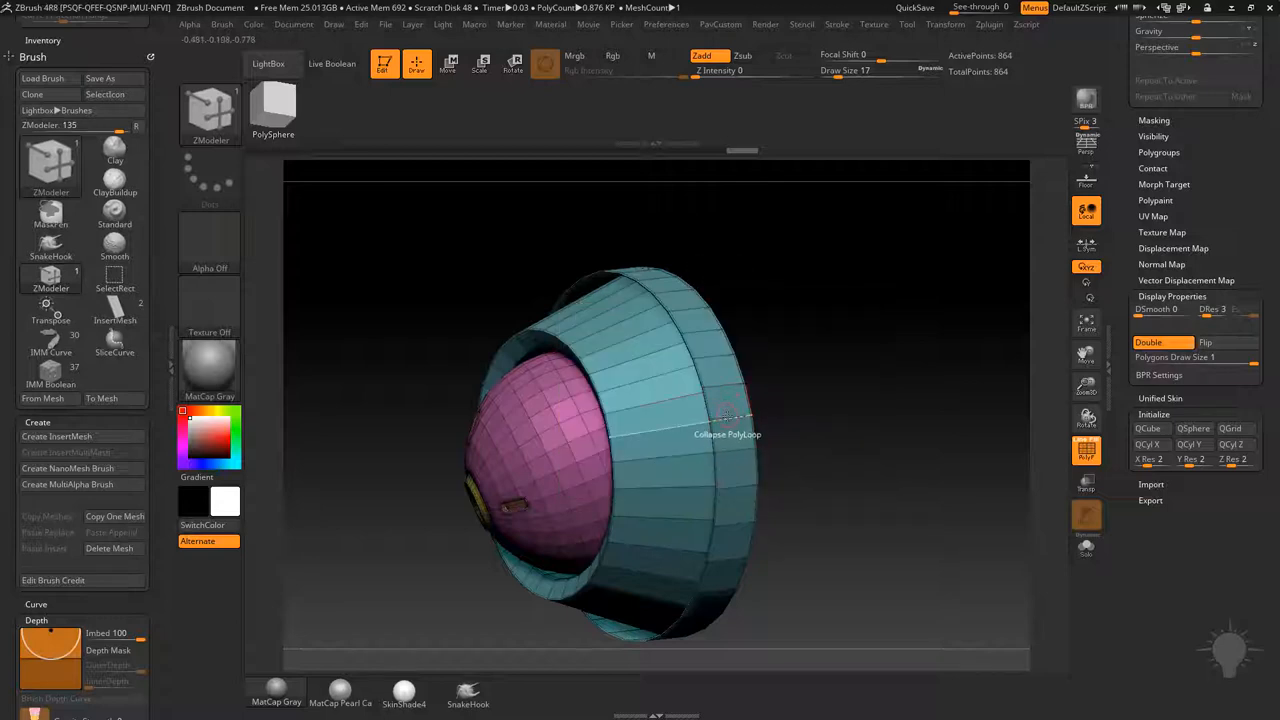
{"action": "left_click_drag", "start_coordinate": [724, 414], "coordinate": [824, 410]}
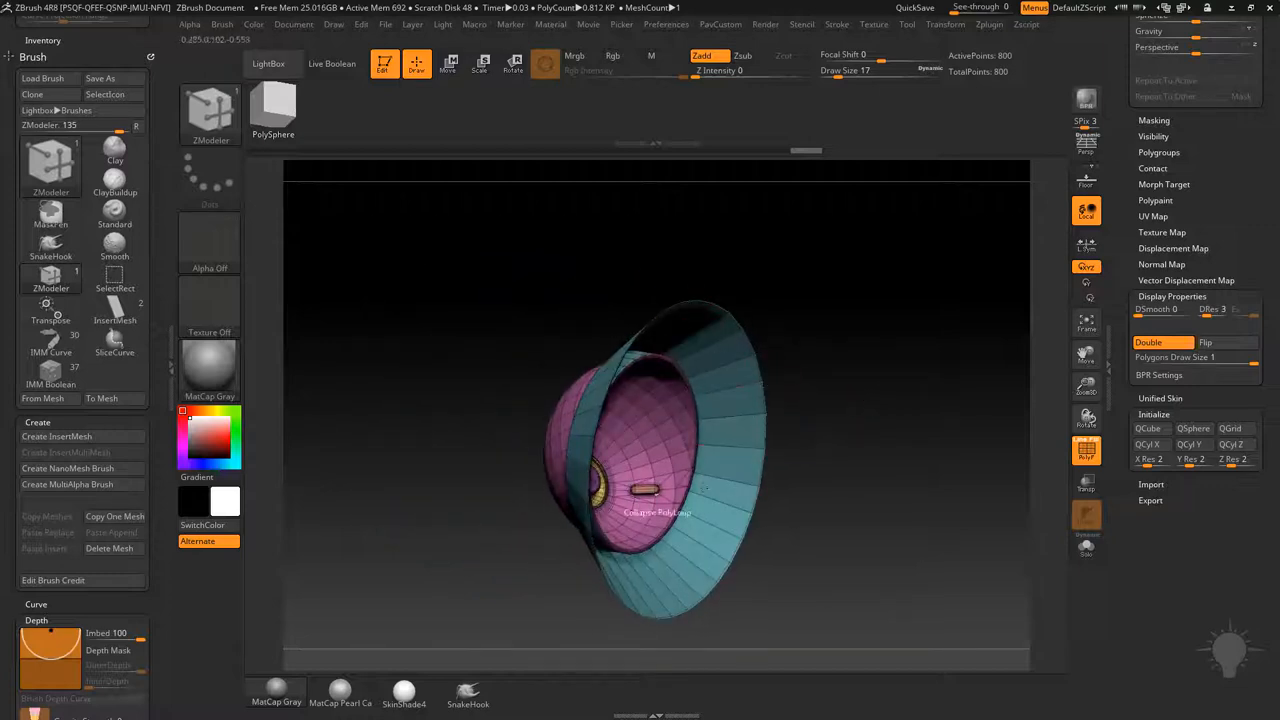
{"action": "left_click_drag", "start_coordinate": [650, 450], "coordinate": [808, 424]}
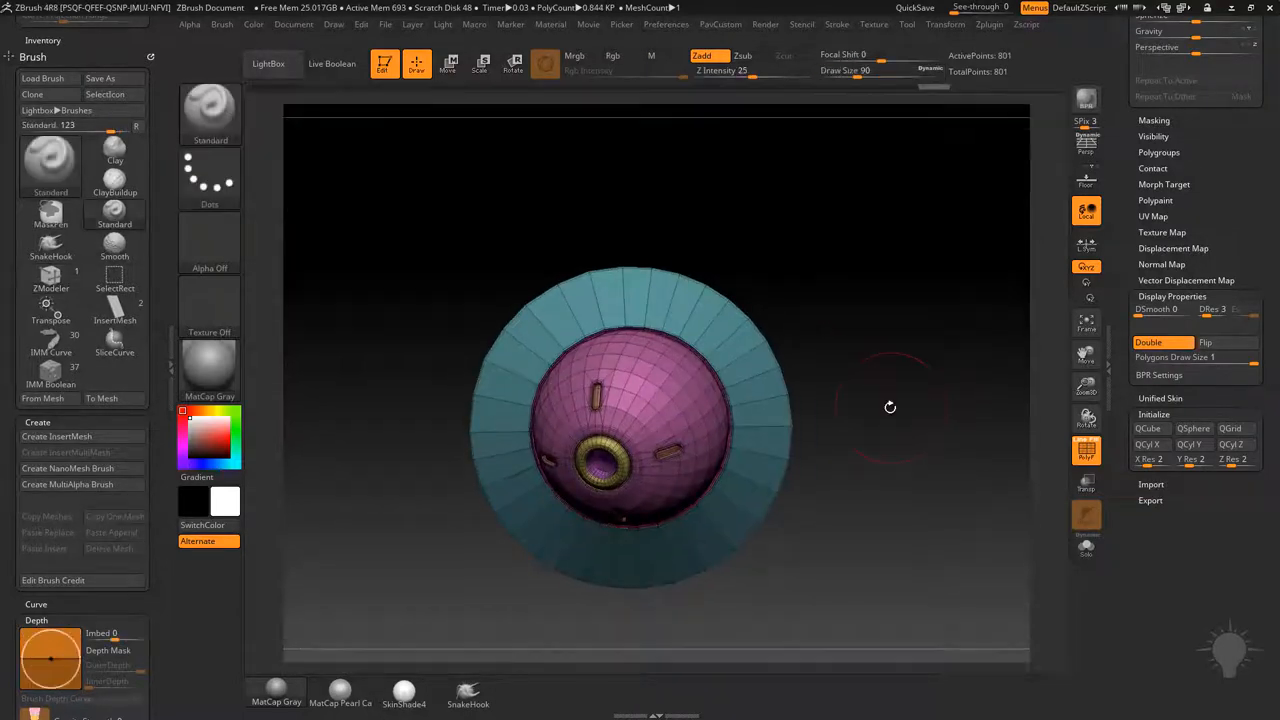
Create a brand-new InsertMesh brush from the flared ring model and position it against the cube.
{"action": "left_click", "coordinate": [56, 436]}
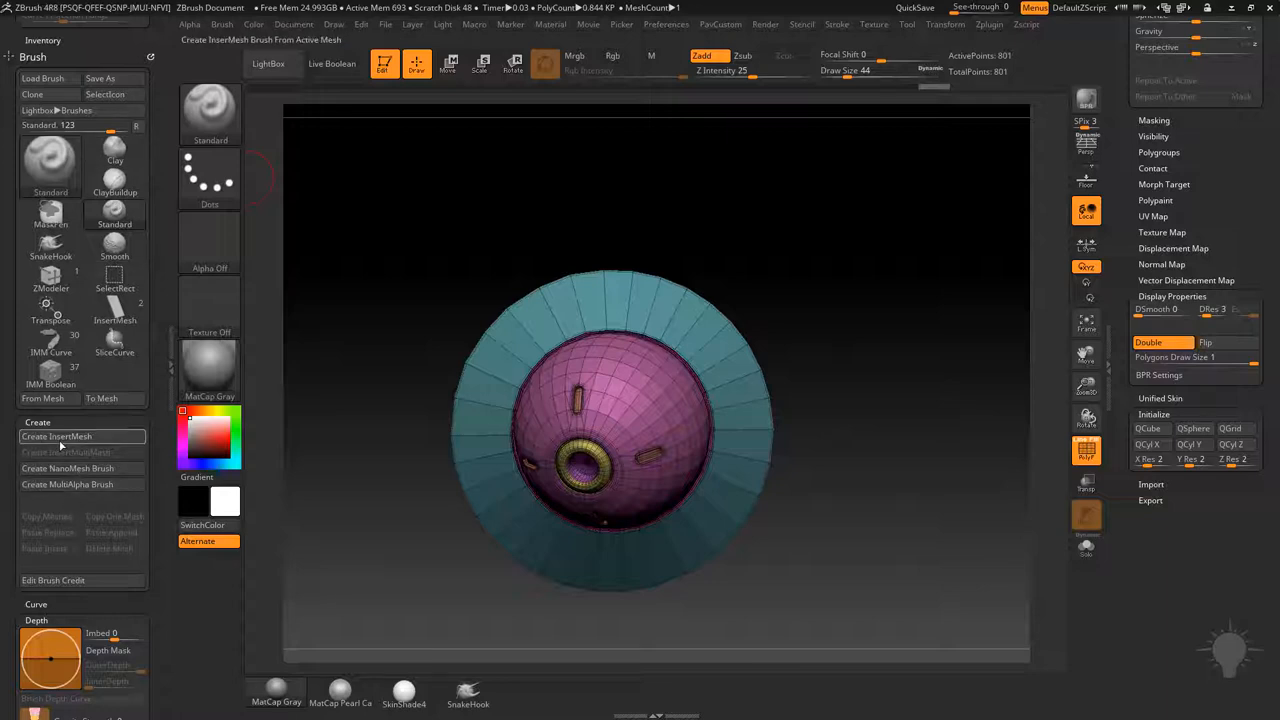
{"action": "left_click", "coordinate": [56, 436]}
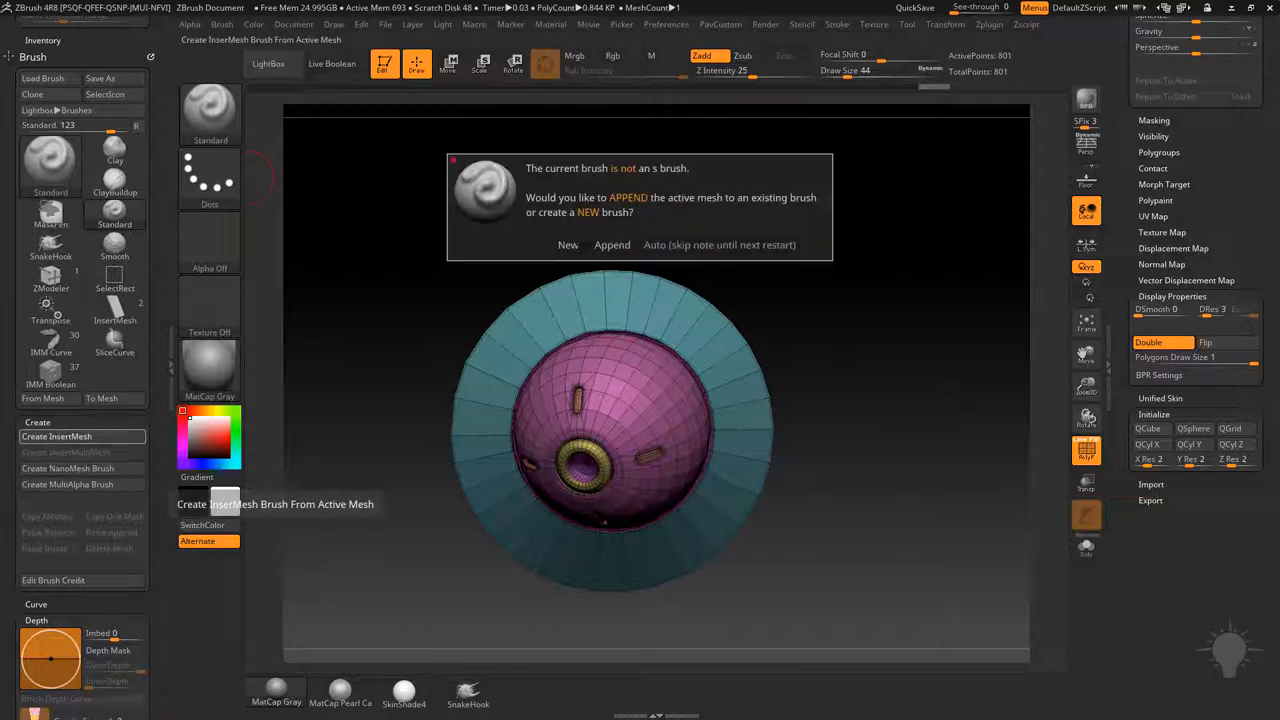
{"action": "left_click", "coordinate": [568, 244]}
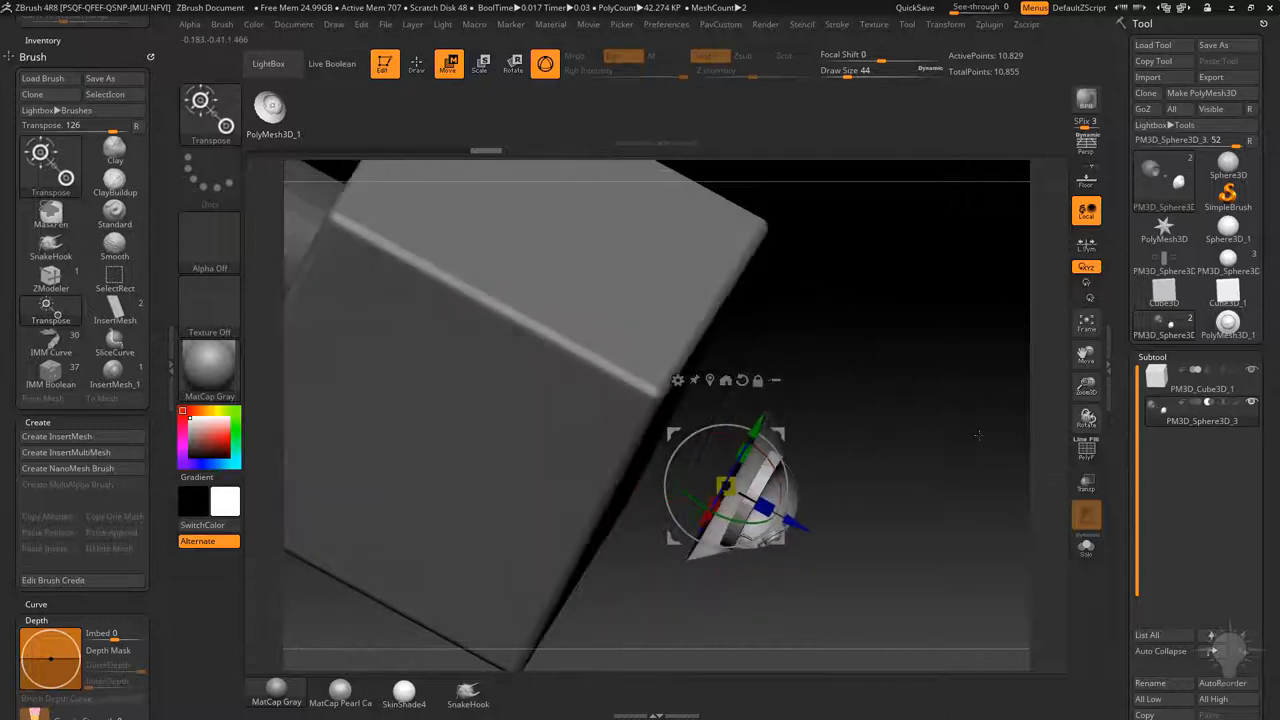
{"action": "left_click_drag", "start_coordinate": [978, 436], "coordinate": [932, 414]}
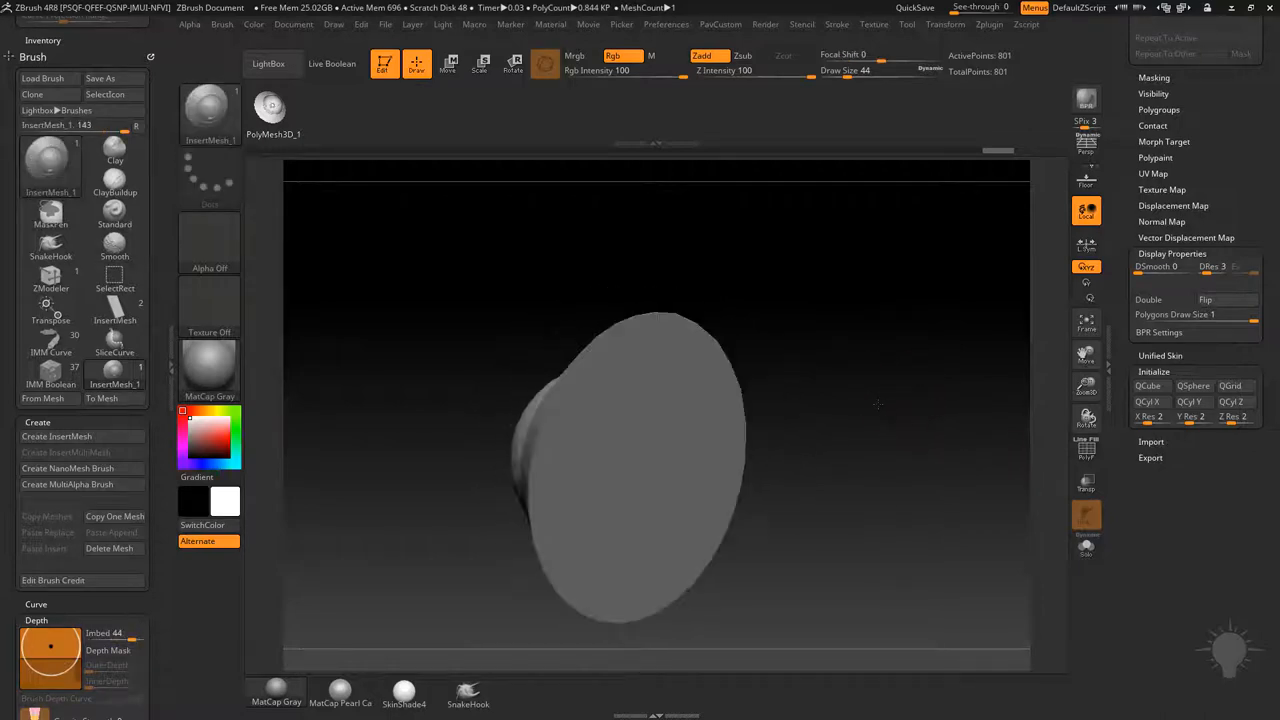
Append the flat disc model to the existing custom InsertMesh brush.
{"action": "left_click", "coordinate": [56, 436]}
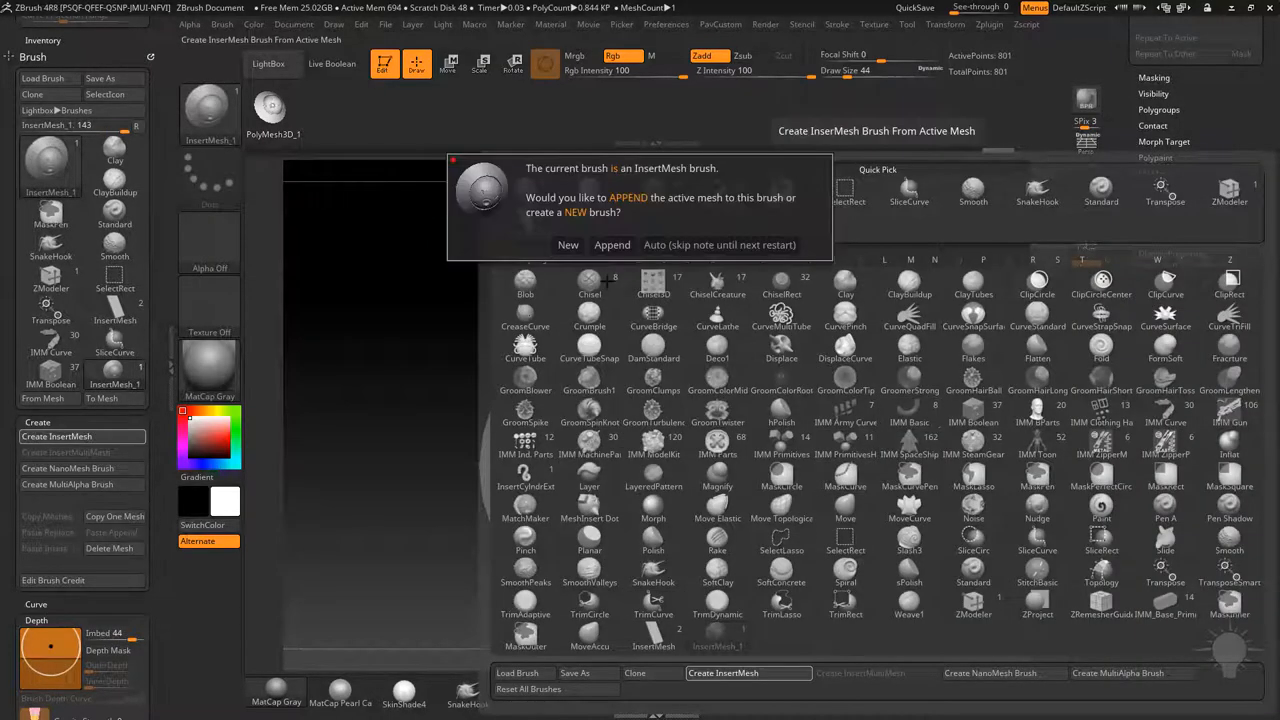
{"action": "left_click", "coordinate": [612, 244]}
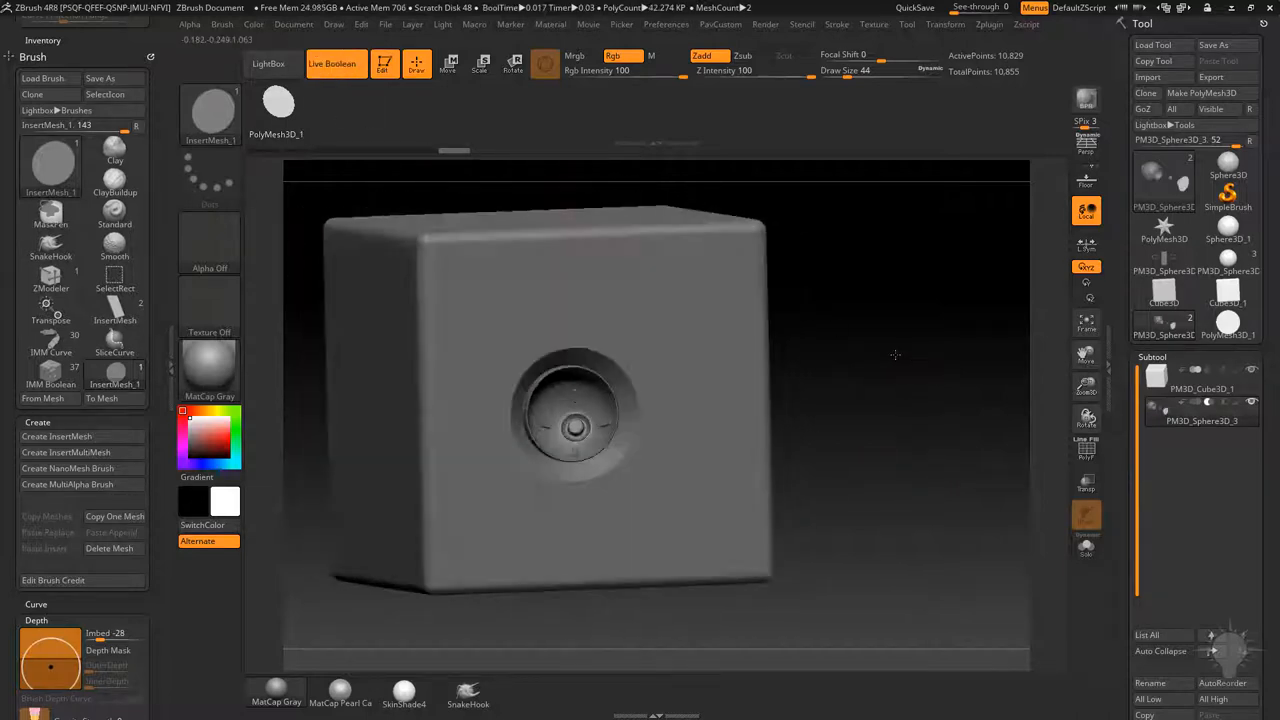
Enable Live Boolean so the InsertMesh_1 brush cuts the recessed bordered hole into the cube.
{"action": "left_click", "coordinate": [442, 64]}
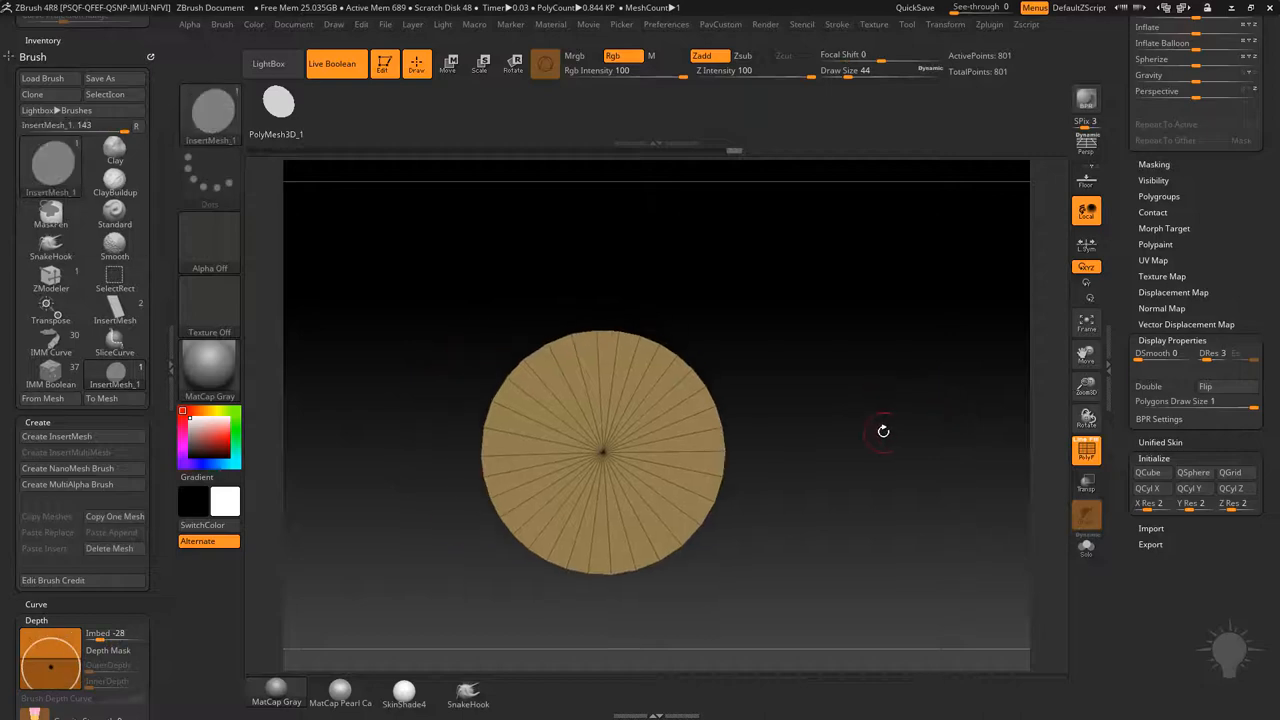
Append the golden disc to the custom InsertMesh brush and start placing it on the cube face.
{"action": "left_click", "coordinate": [56, 436]}
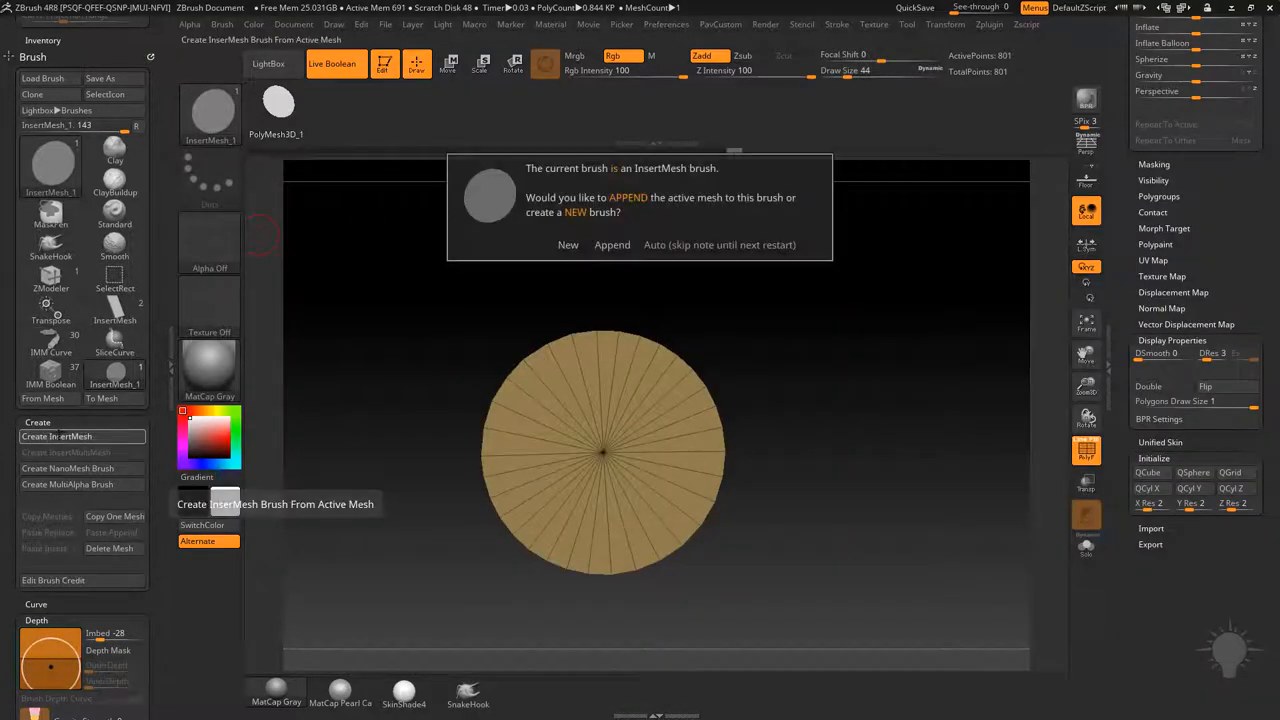
{"action": "left_click", "coordinate": [612, 244]}
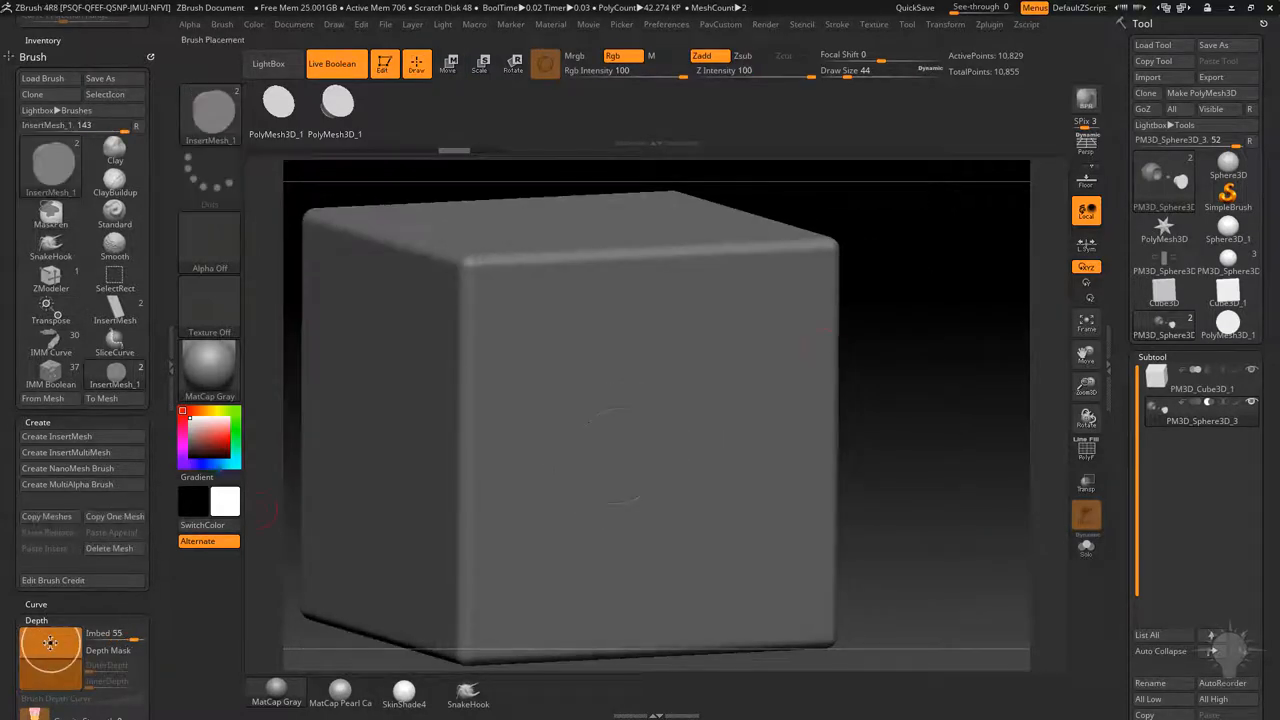
{"action": "left_click", "coordinate": [640, 476]}
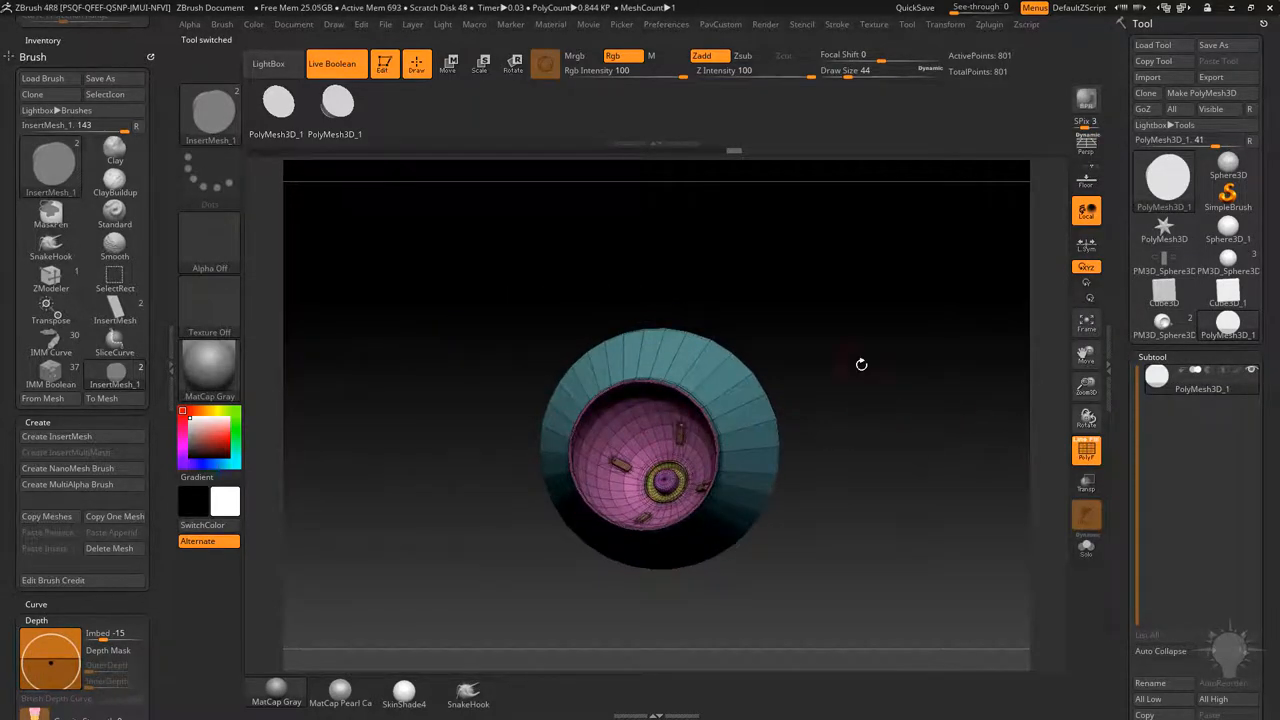
Orbit the ringed insert model to inspect its side, recess and three-quarter views.
{"action": "left_click_drag", "start_coordinate": [862, 364], "coordinate": [780, 344]}
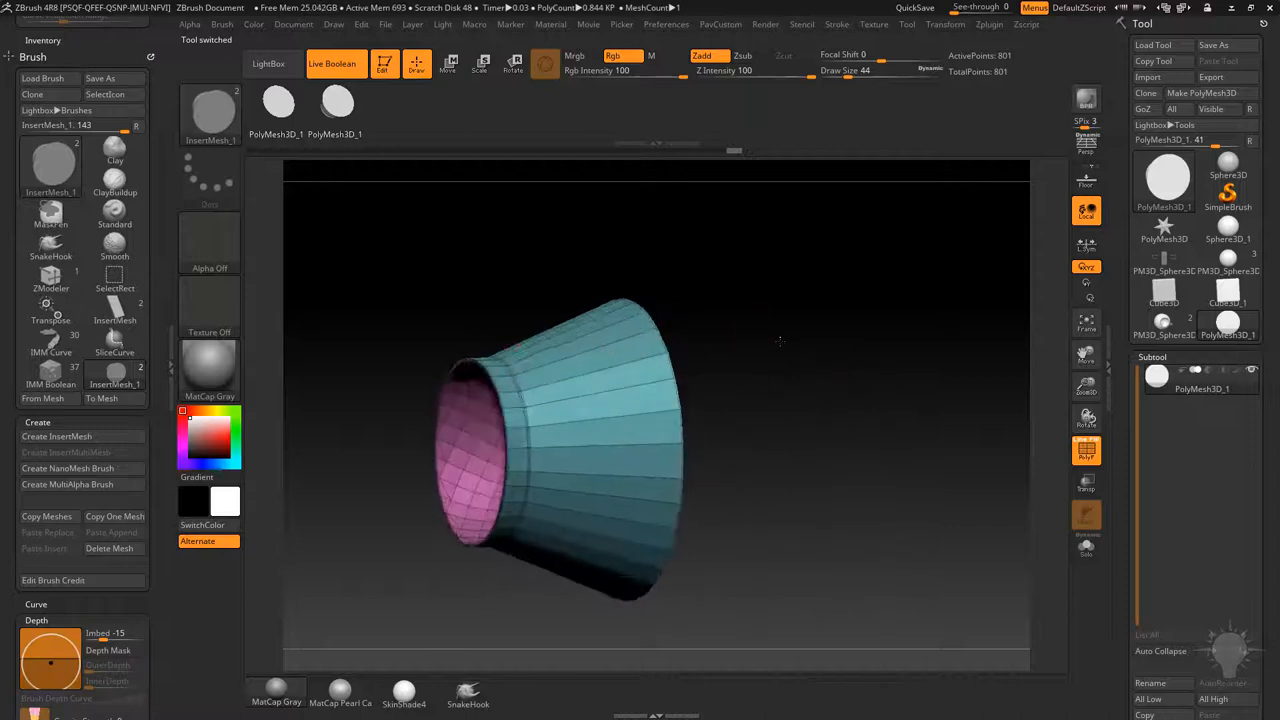
{"action": "left_click_drag", "start_coordinate": [780, 340], "coordinate": [920, 412]}
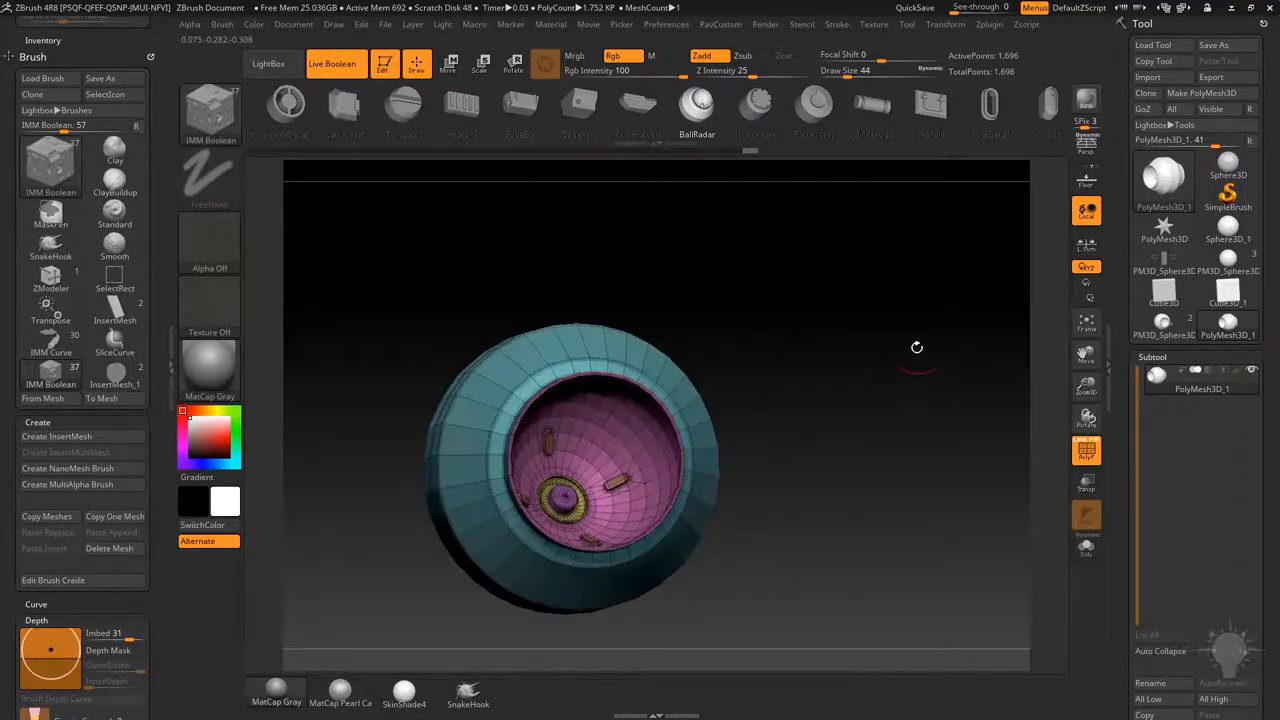
{"action": "left_click_drag", "start_coordinate": [916, 348], "coordinate": [768, 334]}
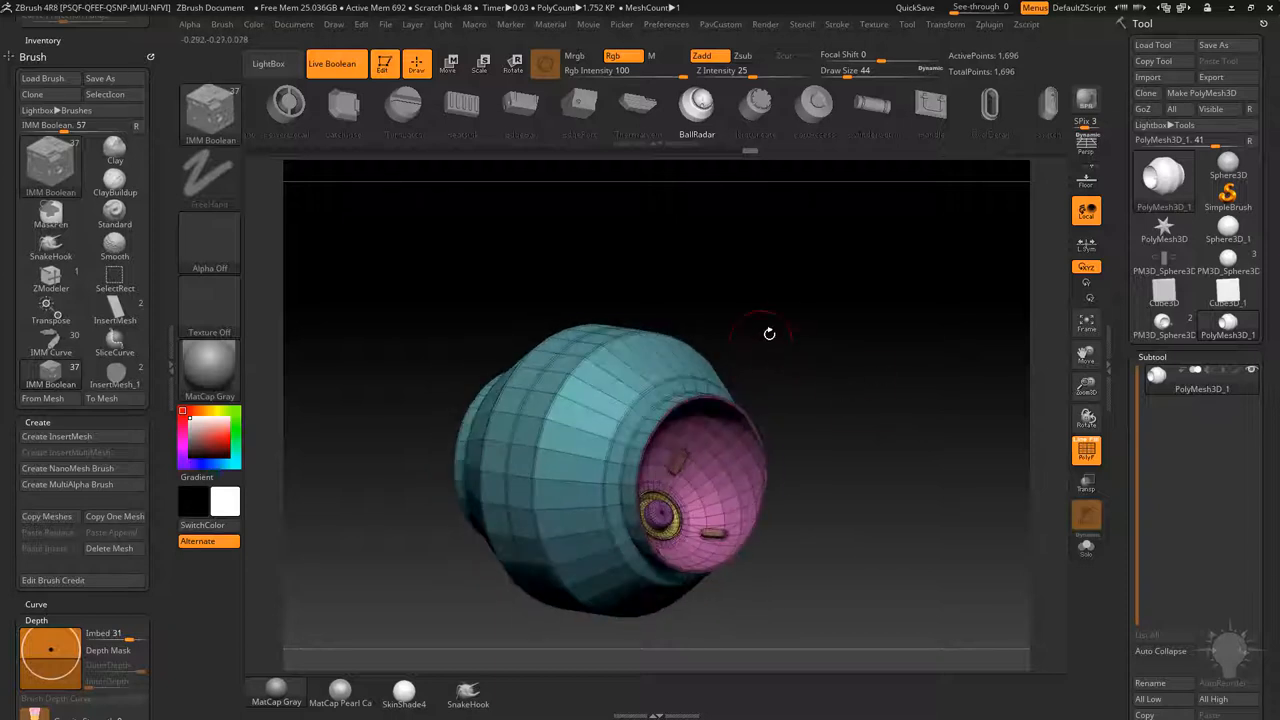
{"action": "left_click_drag", "start_coordinate": [768, 334], "coordinate": [832, 378]}
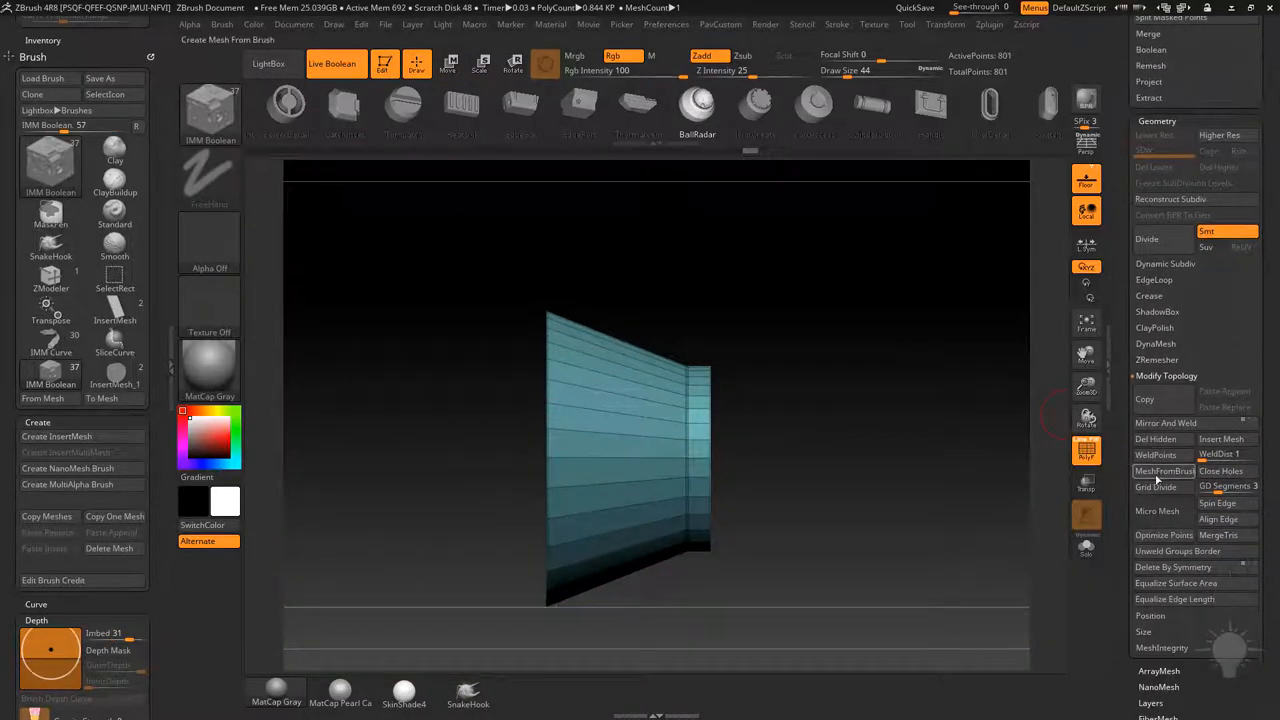
Mirror And Weld the bent teal strip into a symmetrical box-like piece.
{"action": "left_click", "coordinate": [1164, 422]}
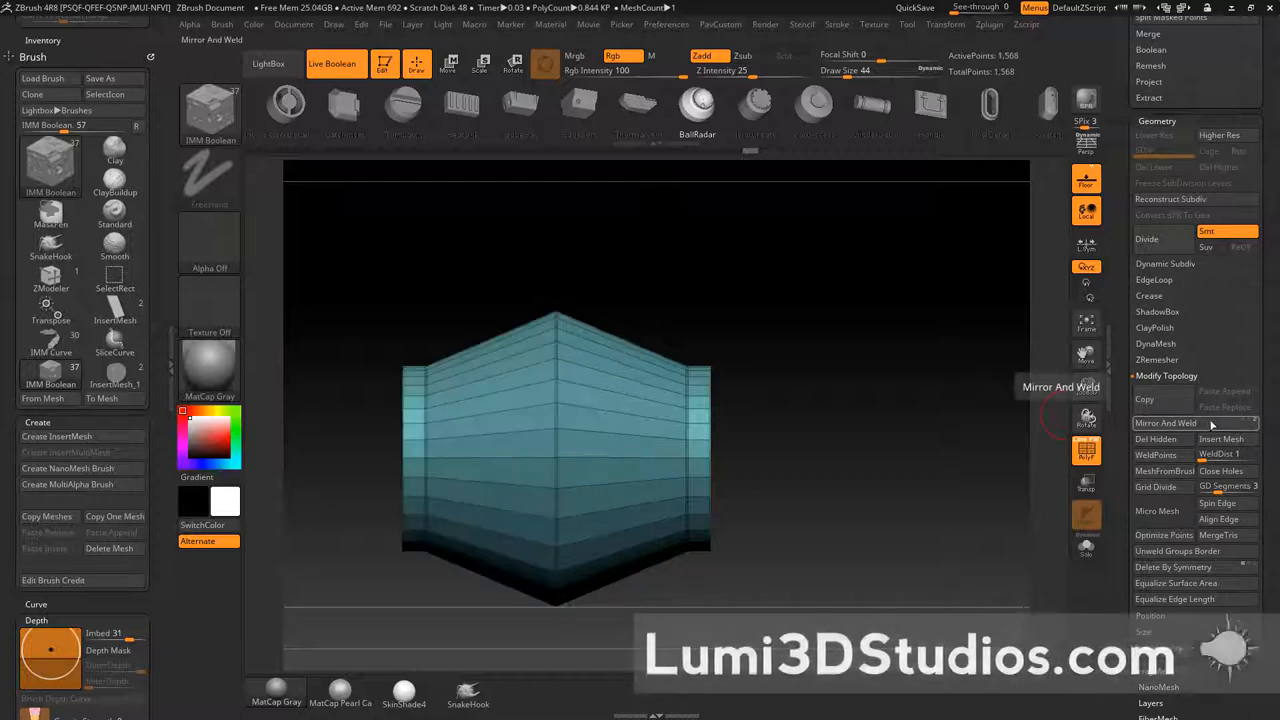